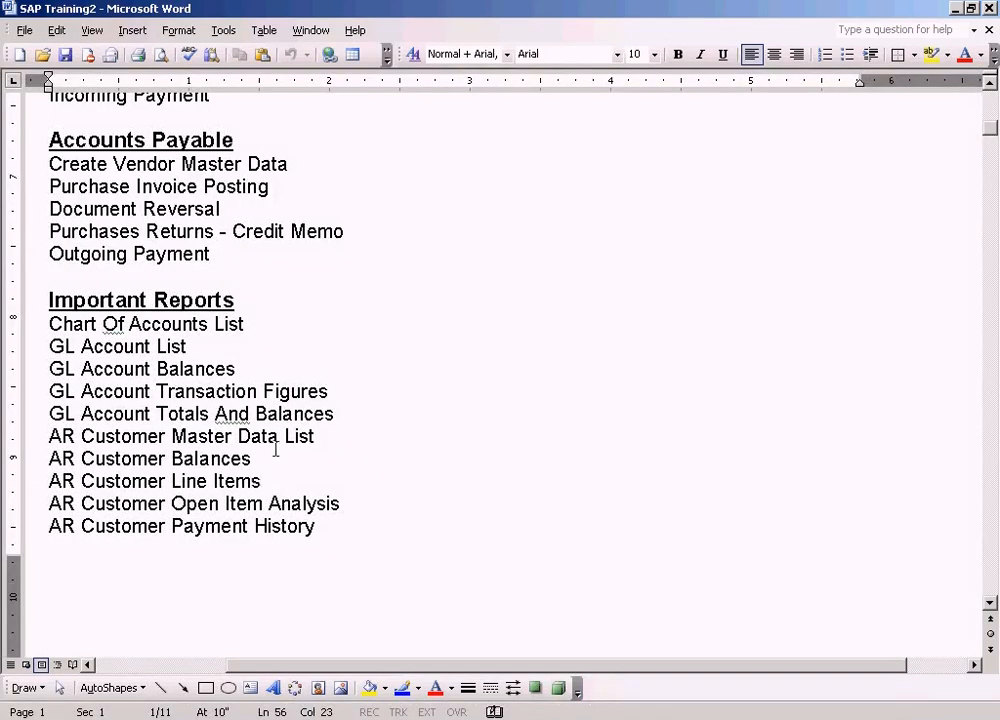
Step: Trace Financial Accounting > Accounts Receivable > Information System > Customers: Items to List of Customer Line Items
{"action": "double_click", "coordinate": [154, 480]}
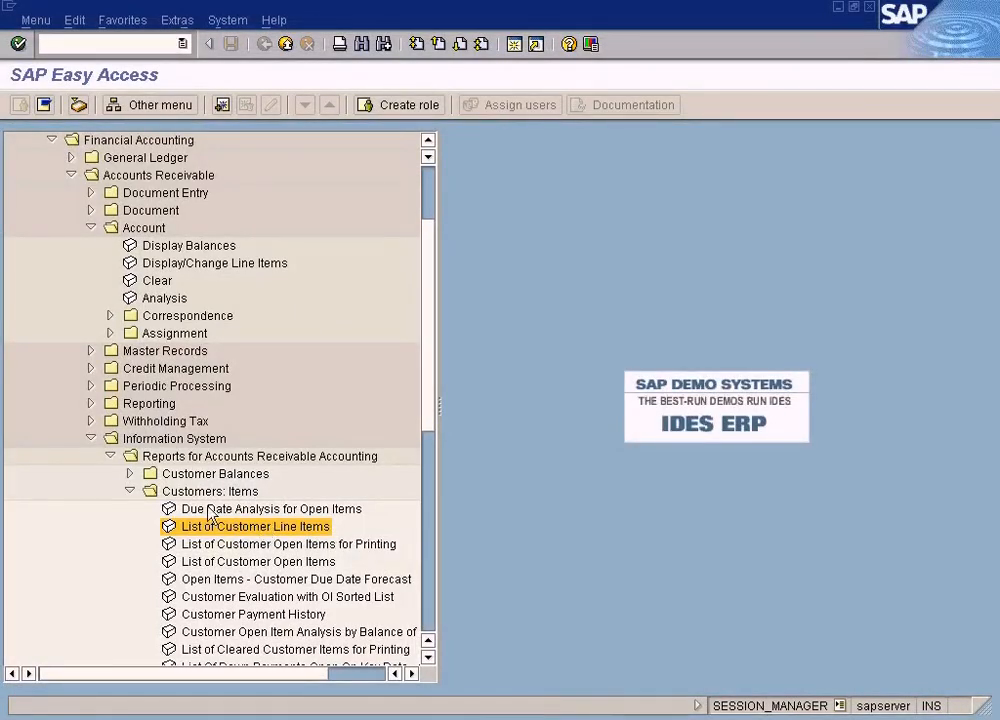
{"action": "left_click", "coordinate": [210, 492]}
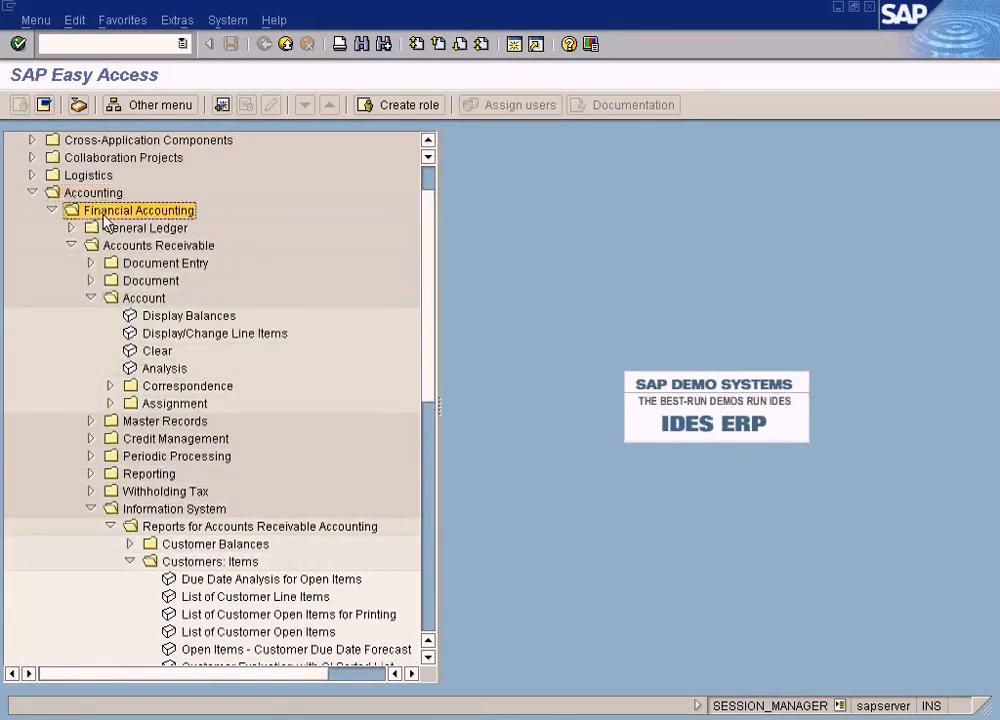
{"action": "left_click", "coordinate": [92, 298]}
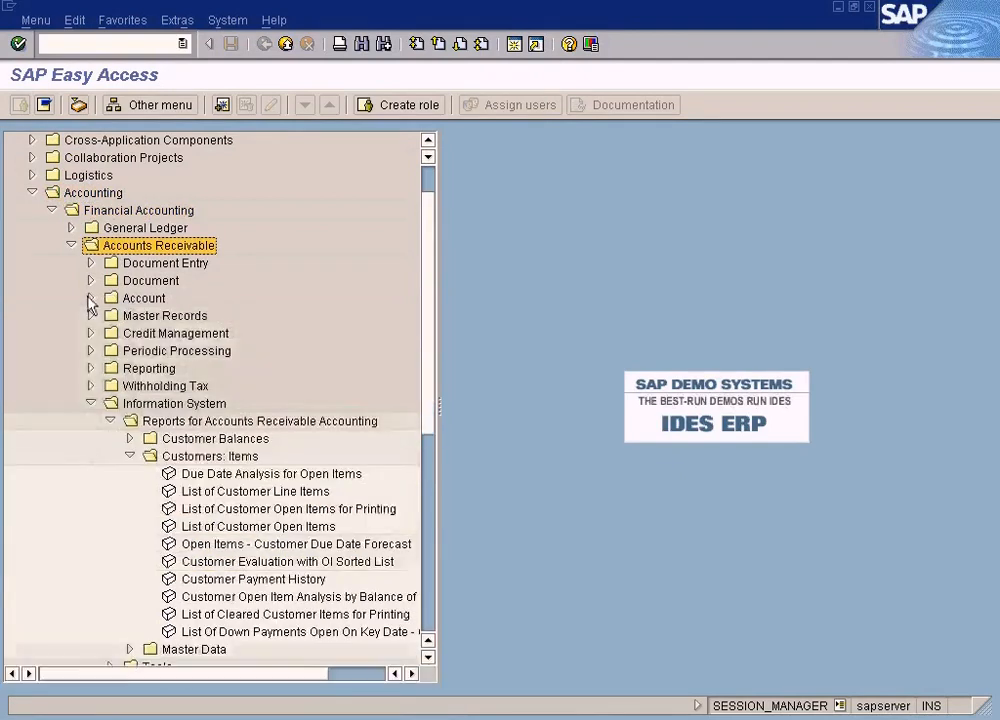
{"action": "left_click", "coordinate": [174, 404]}
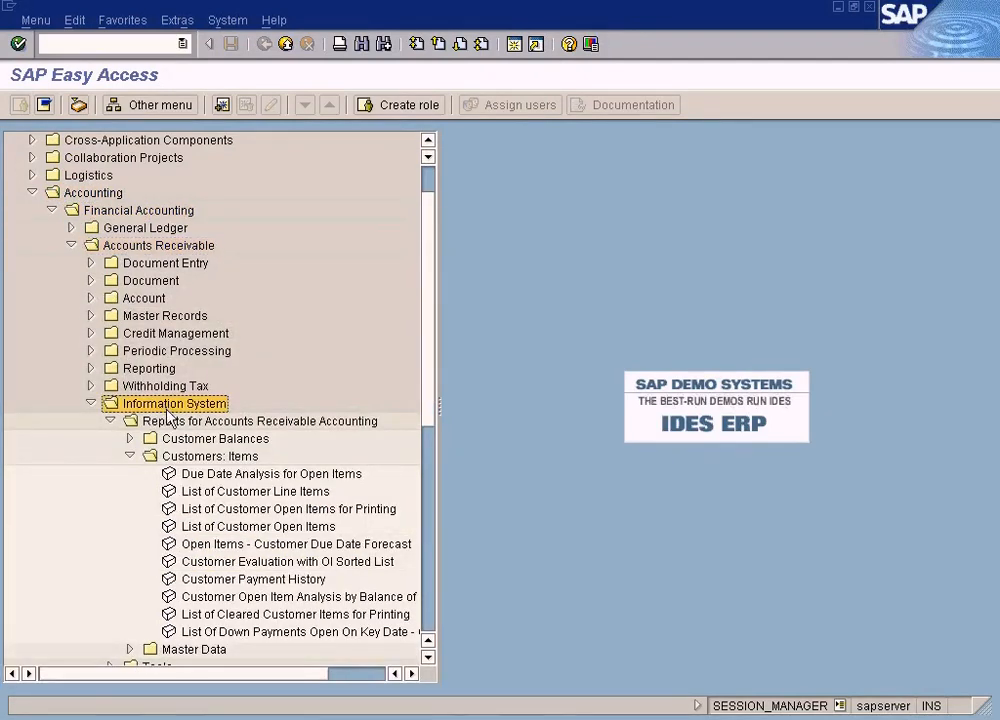
{"action": "left_click", "coordinate": [258, 420]}
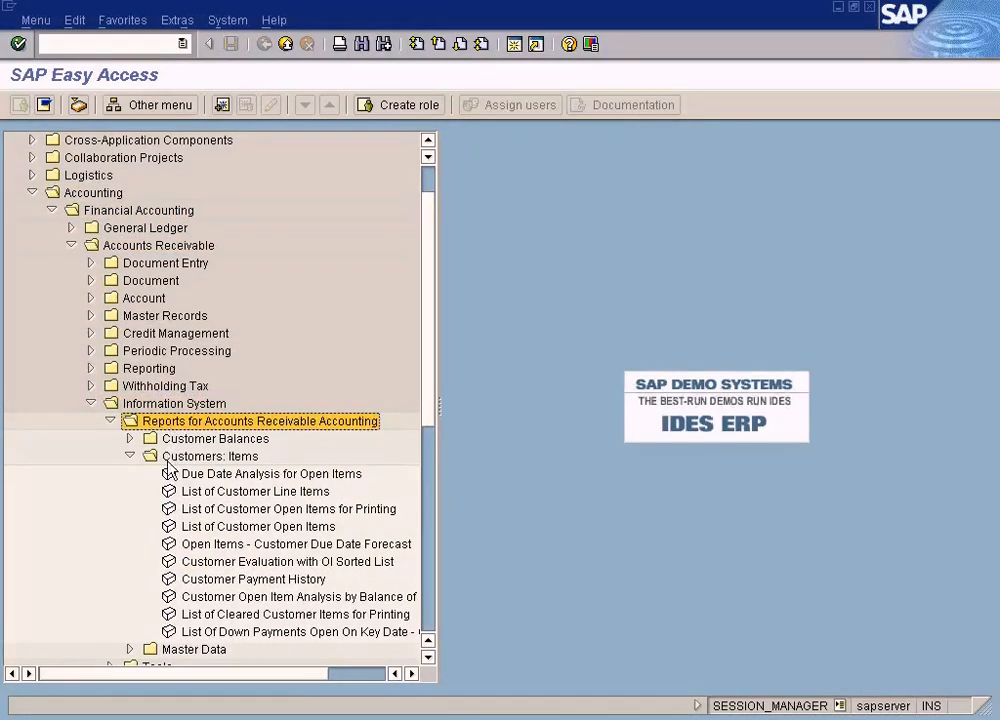
{"action": "left_click", "coordinate": [208, 456]}
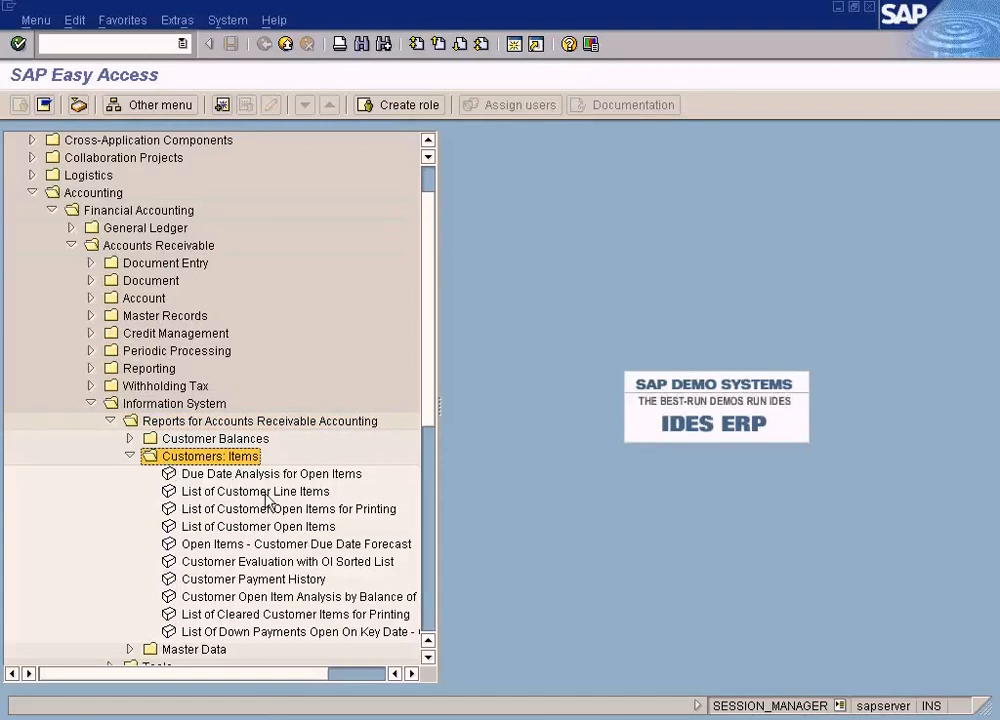
{"action": "left_click", "coordinate": [256, 492]}
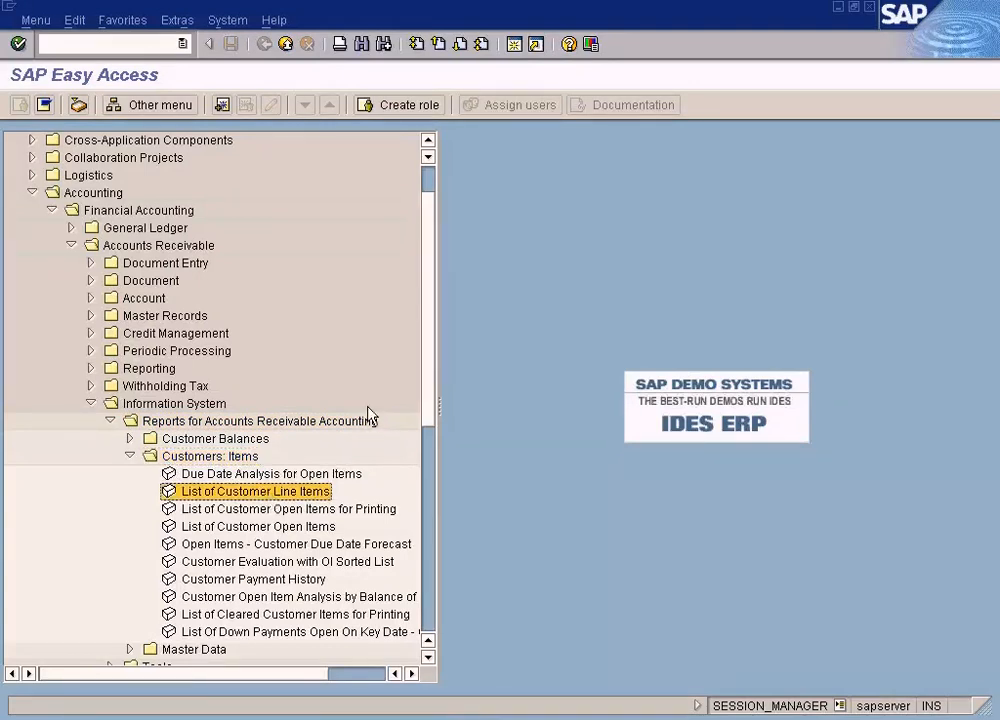
{"action": "mouse_move", "coordinate": [304, 492]}
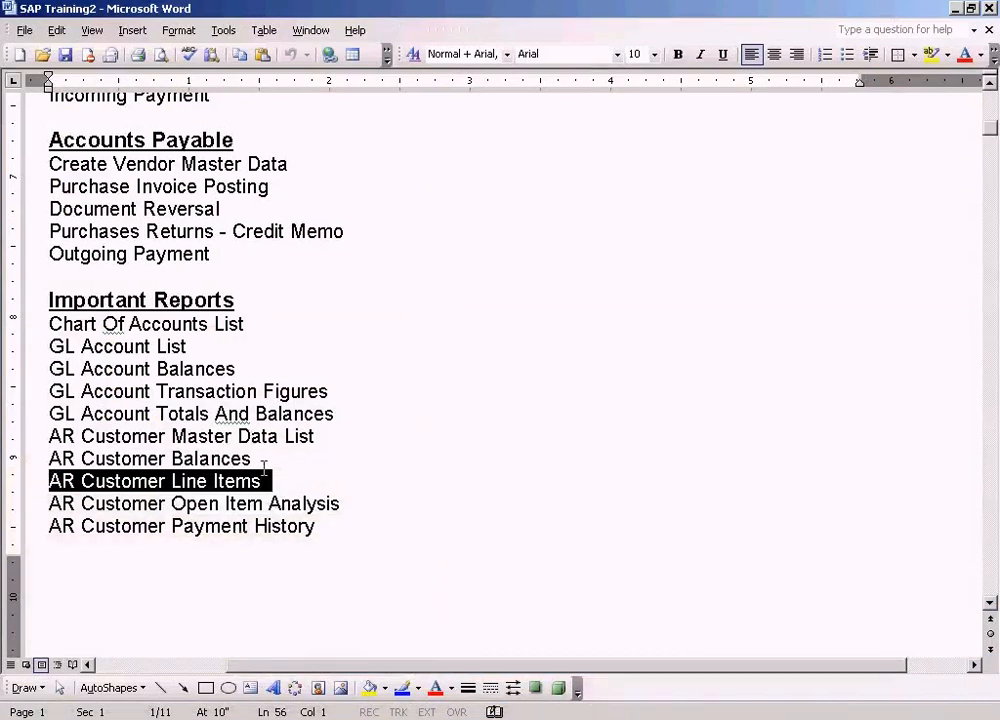
{"action": "left_click", "coordinate": [258, 458]}
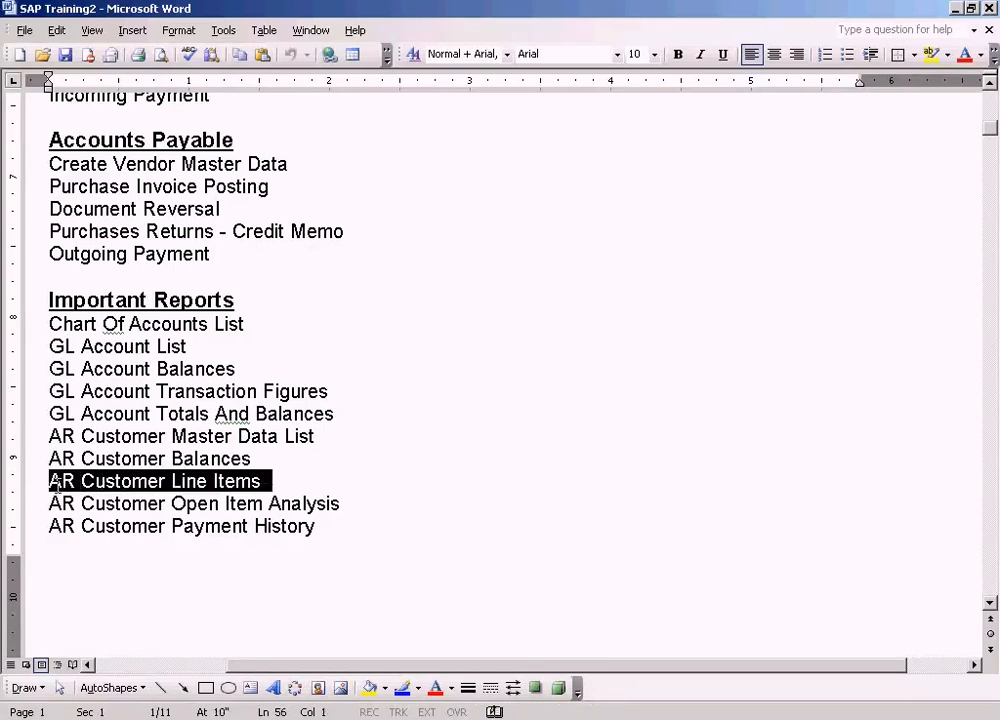
{"action": "mouse_move", "coordinate": [402, 484]}
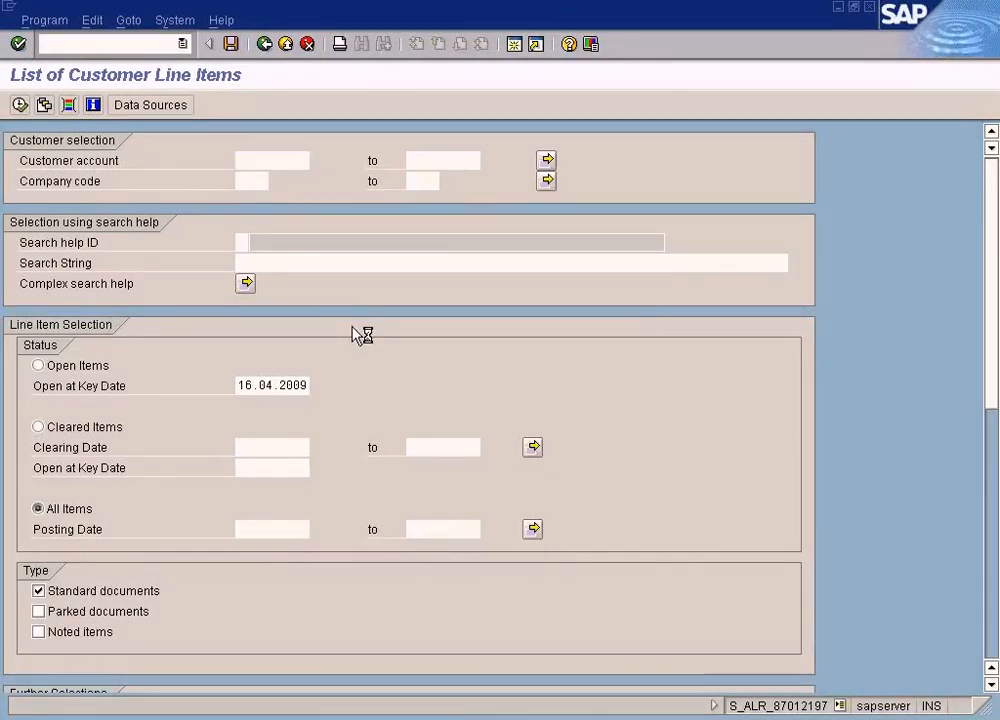
Step: Use the Customer account lookup to find customers in company code SUN
{"action": "left_click", "coordinate": [546, 160]}
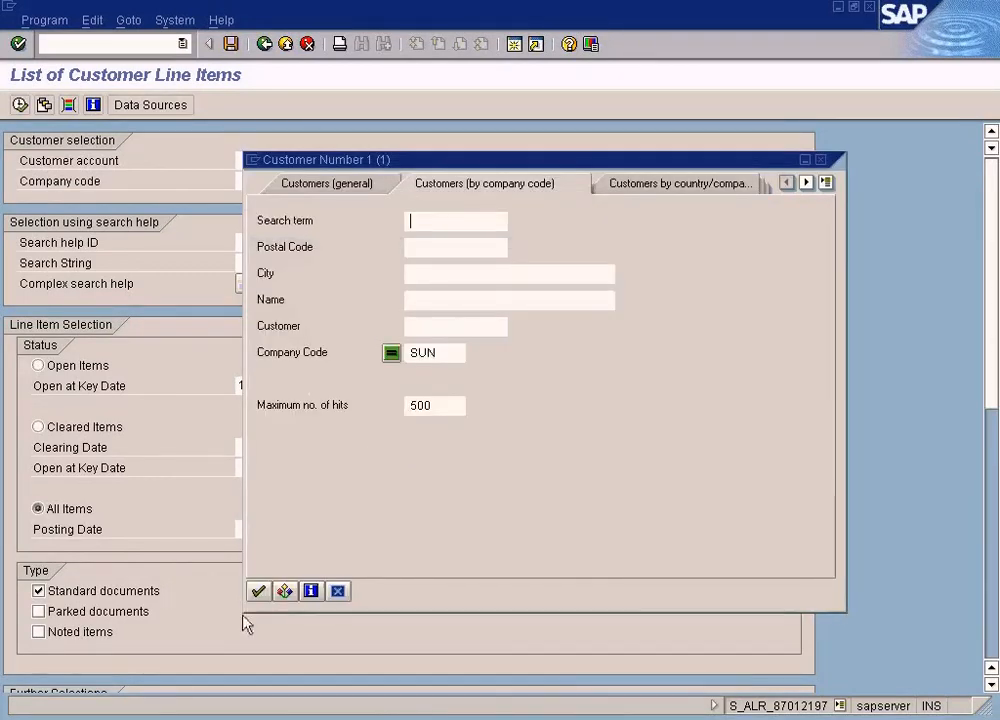
{"action": "left_click", "coordinate": [258, 592]}
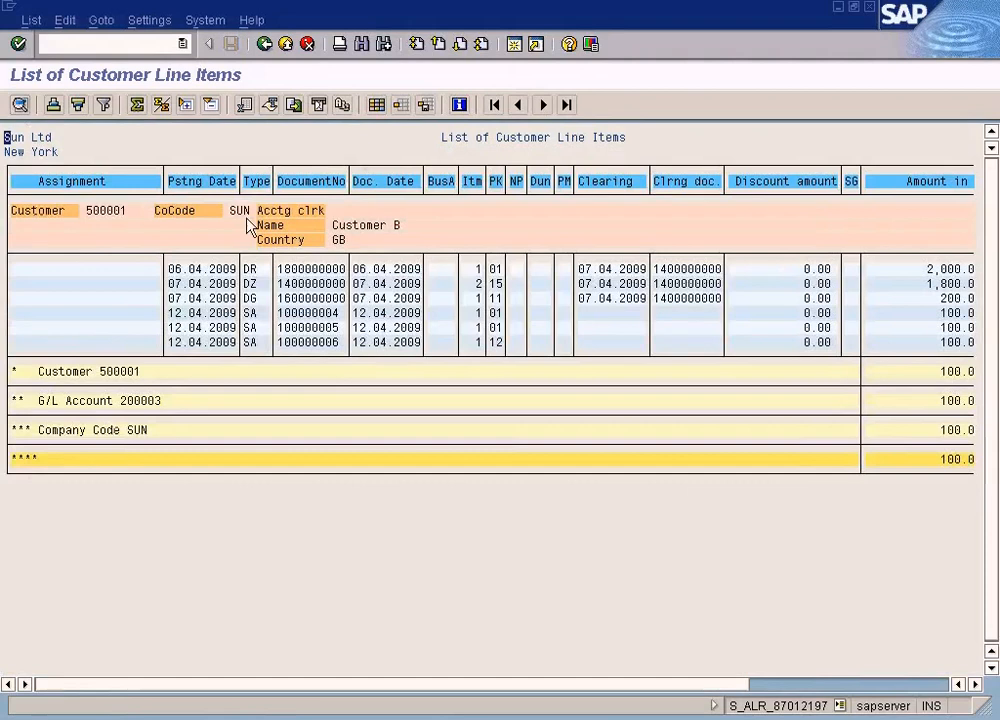
{"action": "mouse_move", "coordinate": [312, 322]}
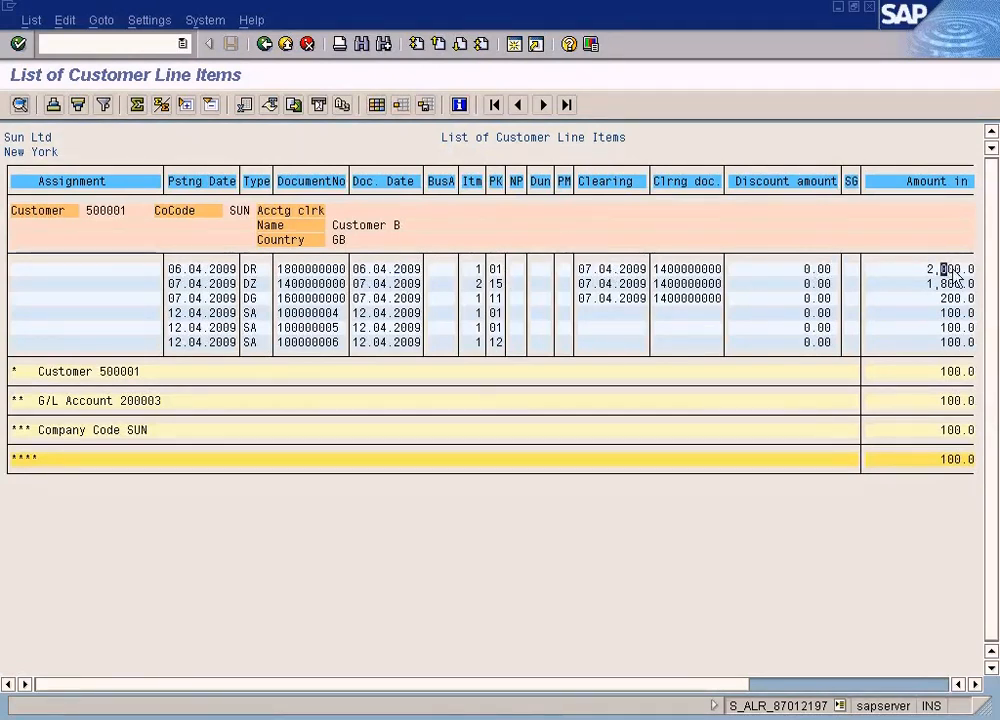
{"action": "mouse_move", "coordinate": [336, 270]}
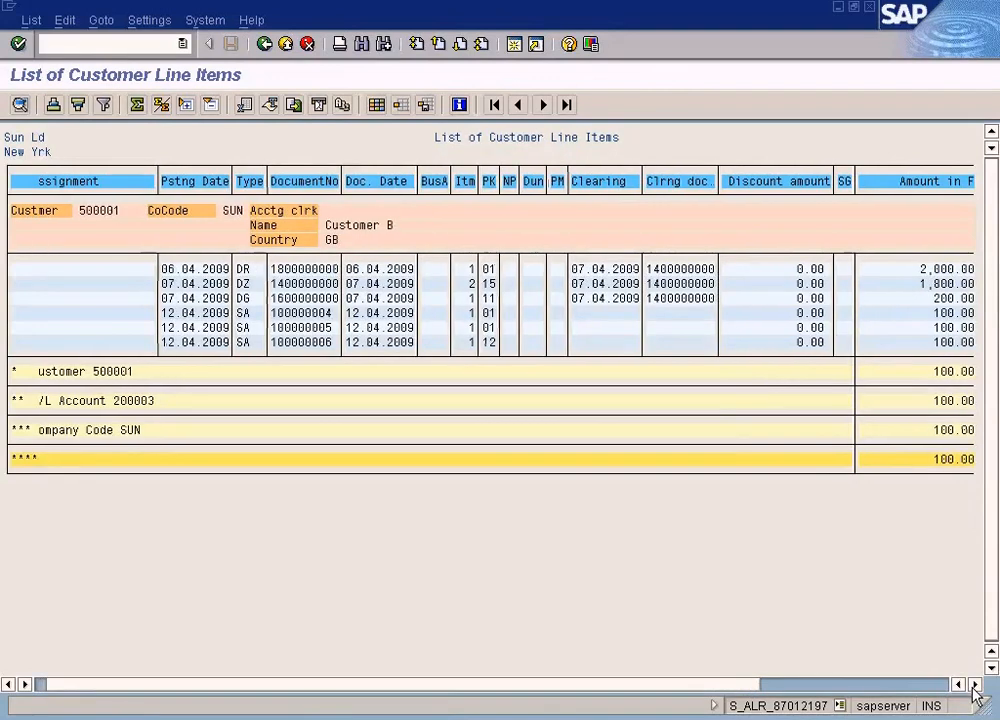
Step: Scroll the line items output right to the Amount in FC, Crcy and Amount in LC columns
{"action": "scroll", "scroll_direction": "right", "scroll_amount": 3}
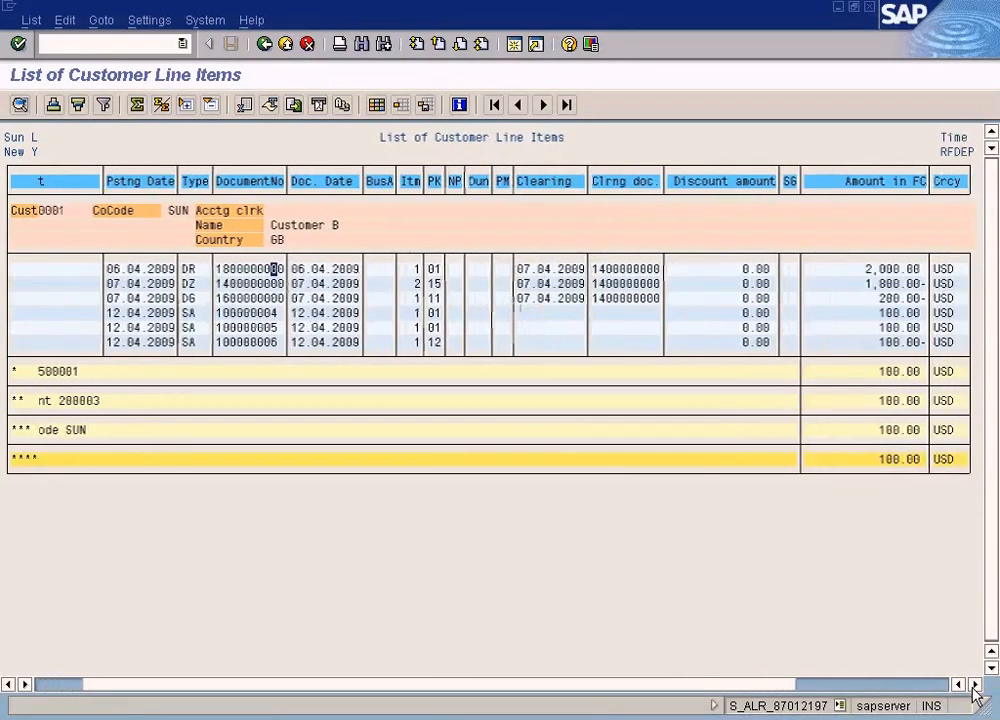
{"action": "scroll", "scroll_direction": "right", "scroll_amount": 3}
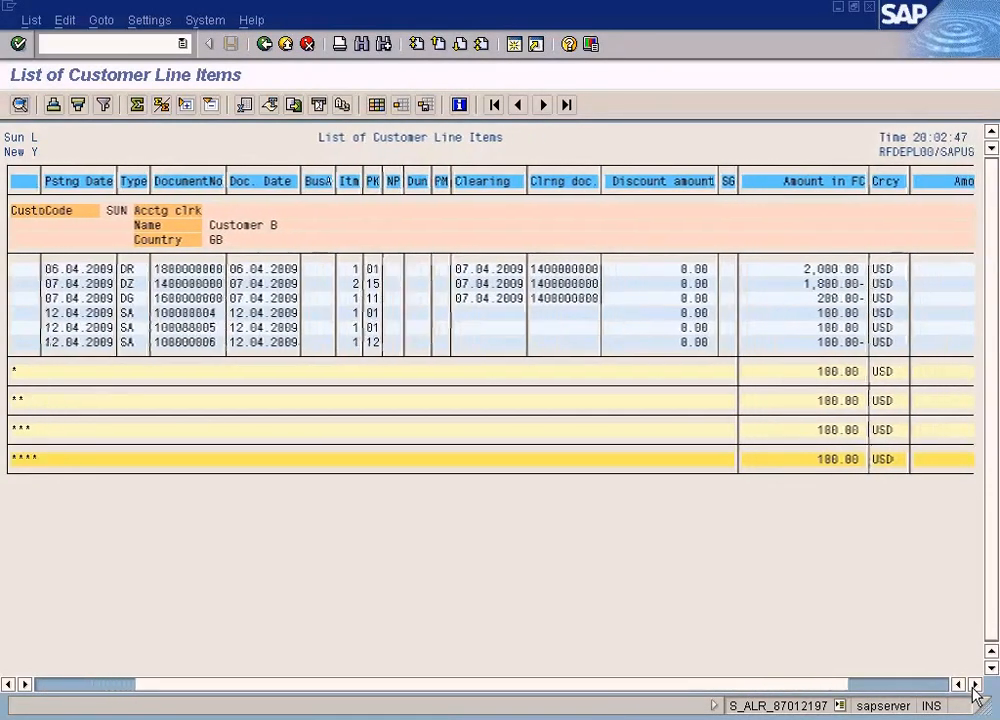
{"action": "scroll", "scroll_direction": "right", "scroll_amount": 3}
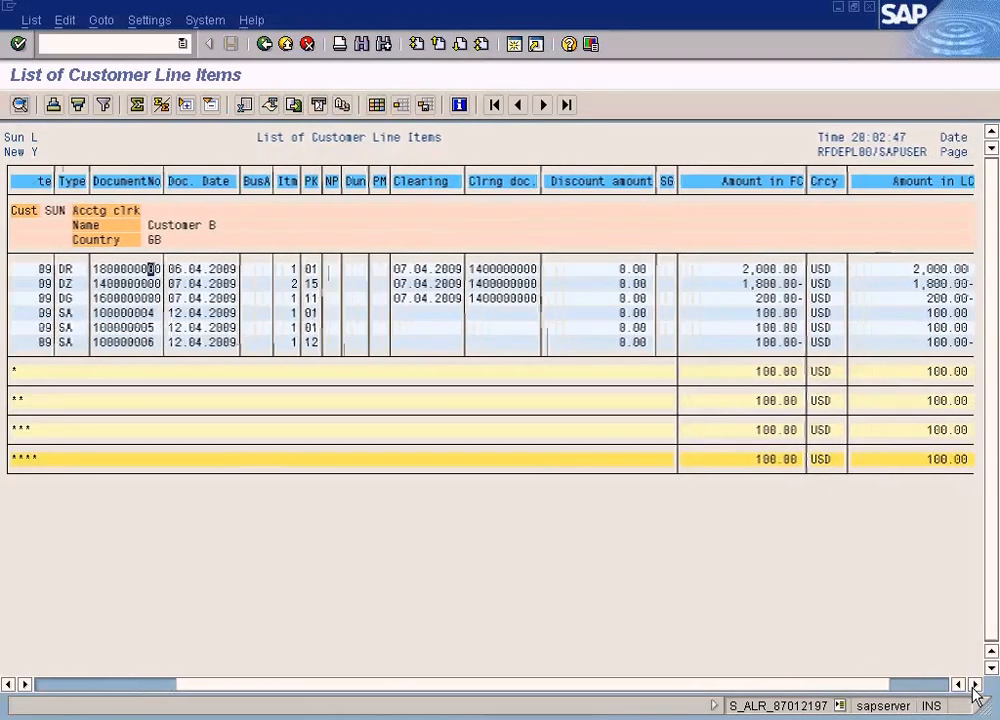
{"action": "scroll", "scroll_direction": "right", "scroll_amount": 3}
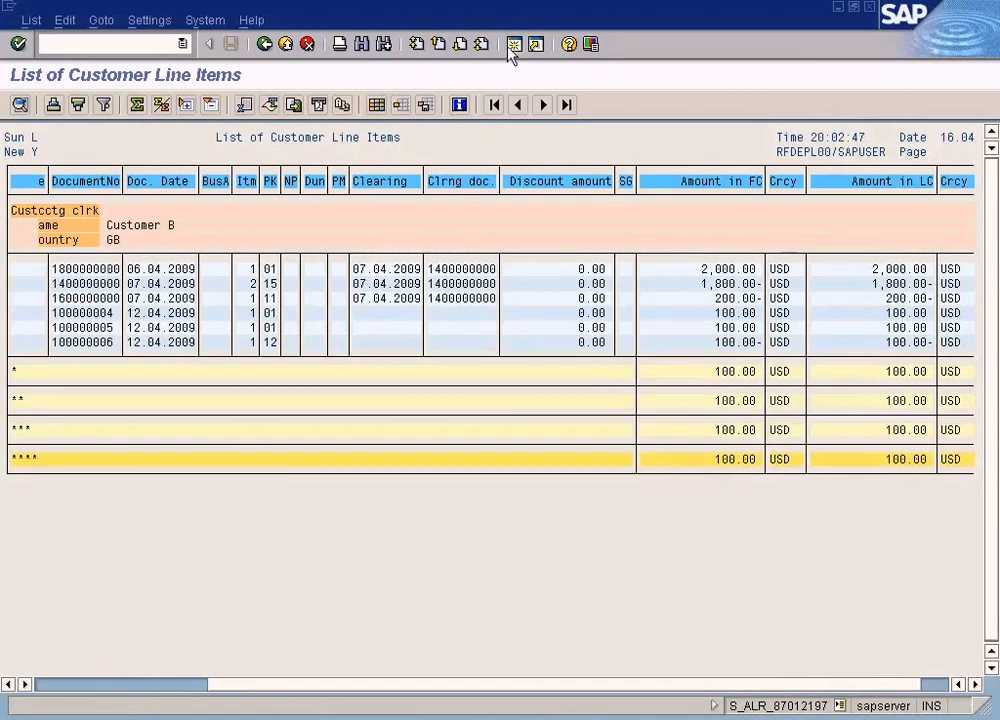
{"action": "mouse_move", "coordinate": [514, 44]}
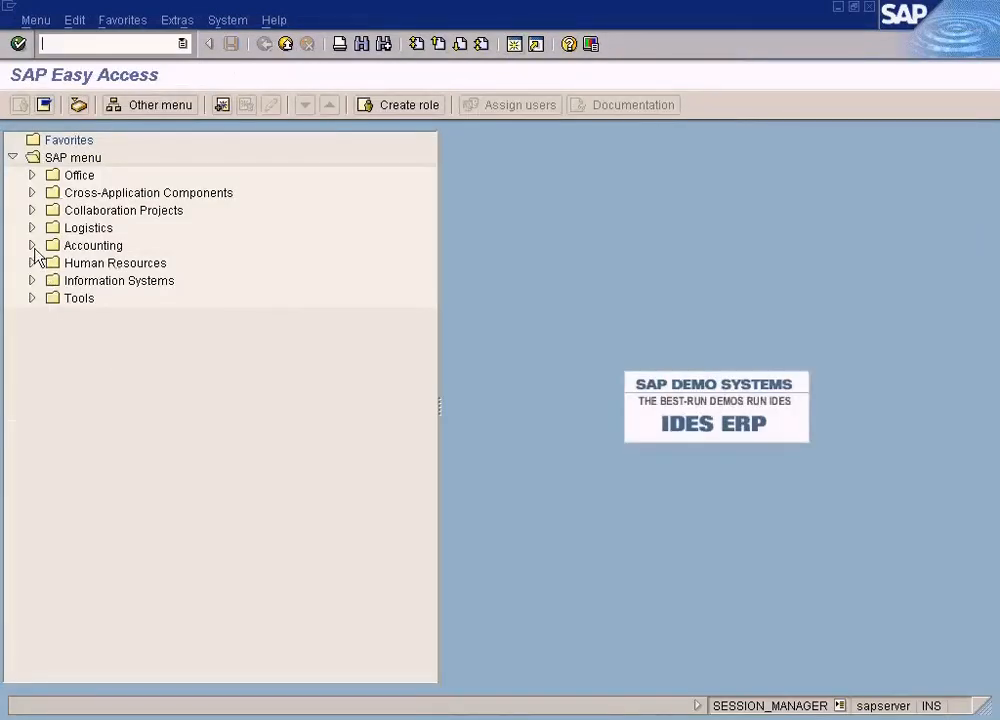
Step: Expand the Accounts Receivable reports to Customer Balances and launch Customer Balances in Local Currency
{"action": "left_click", "coordinate": [32, 244]}
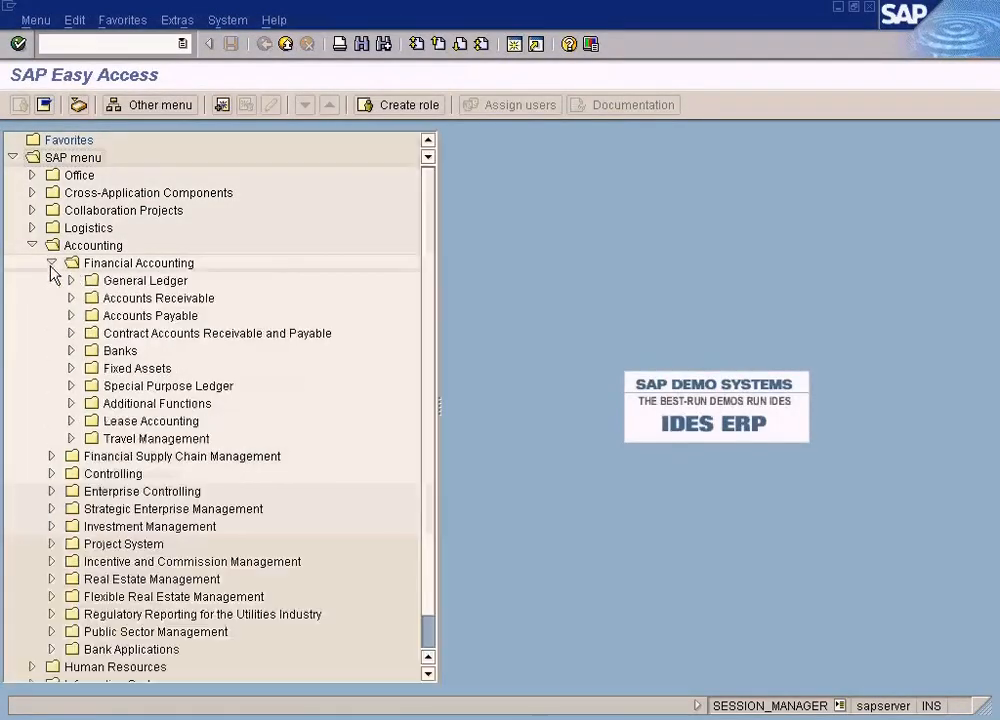
{"action": "left_click", "coordinate": [72, 298]}
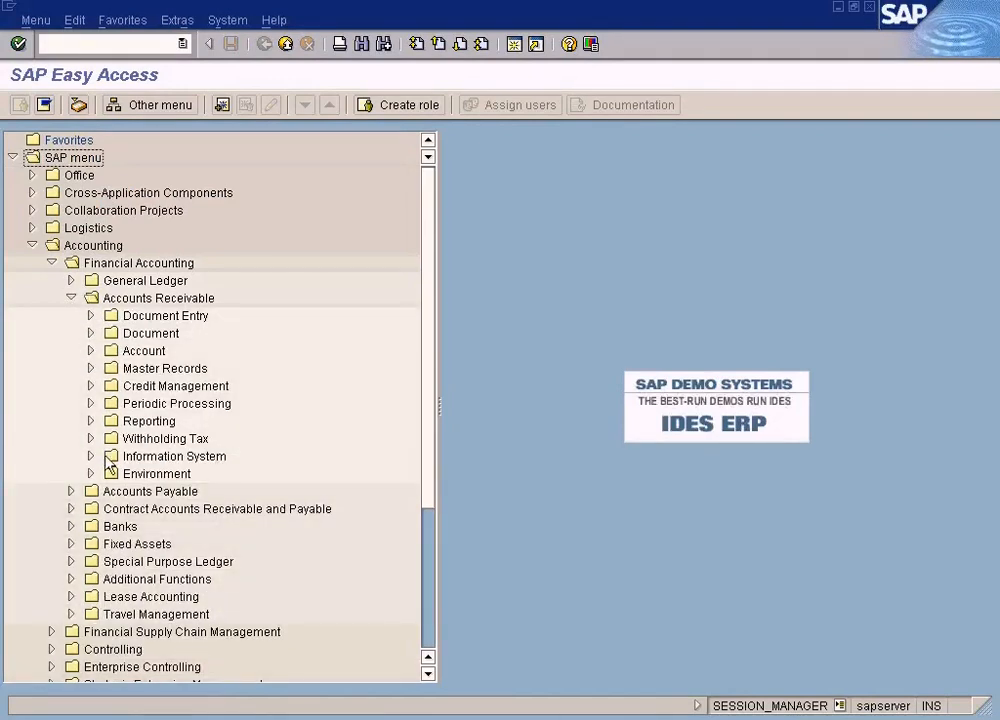
{"action": "left_click", "coordinate": [92, 456]}
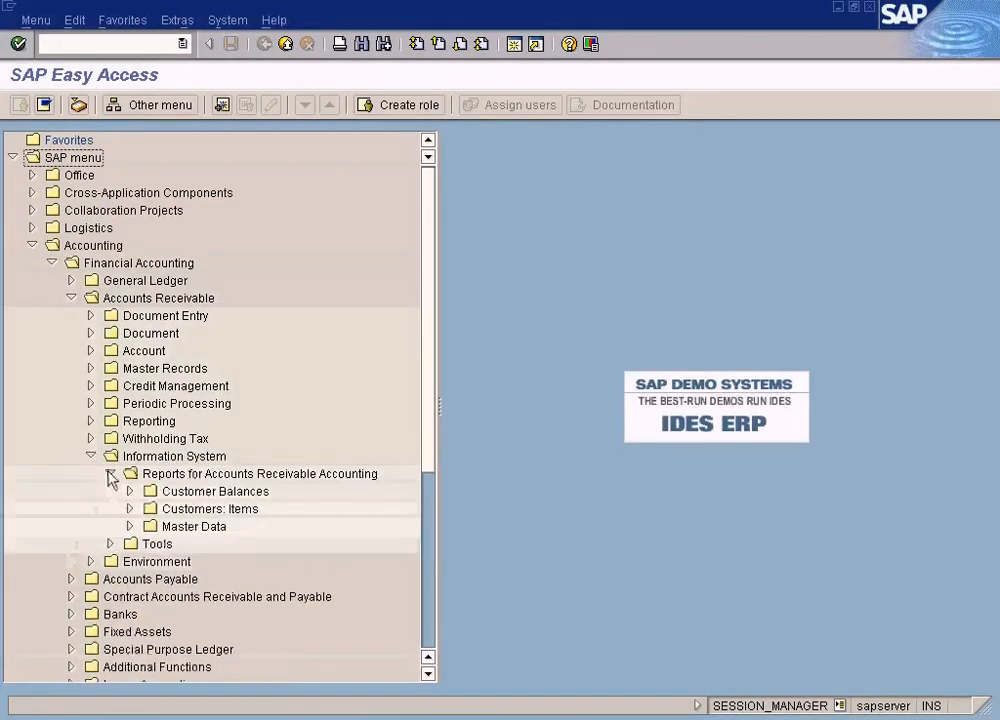
{"action": "left_click", "coordinate": [128, 492]}
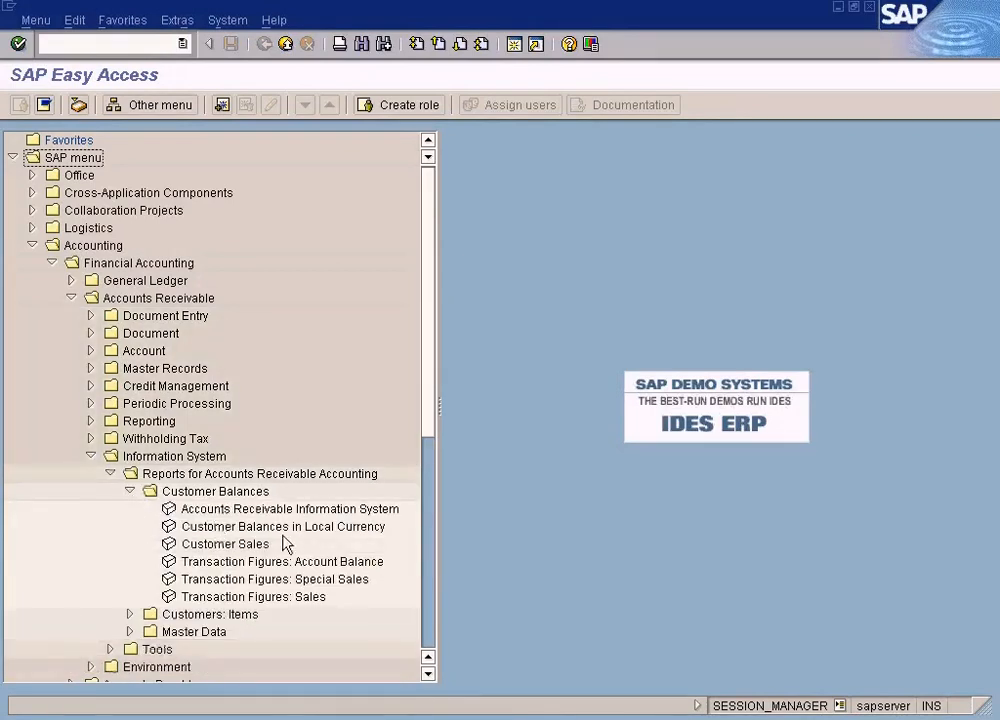
{"action": "left_click", "coordinate": [284, 526]}
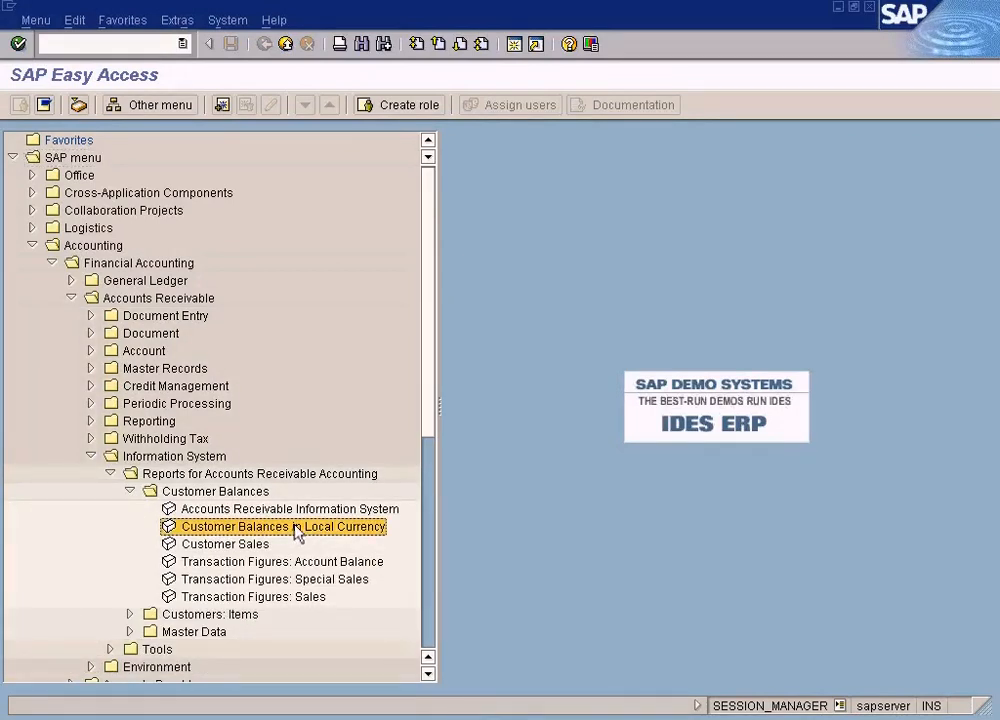
{"action": "double_click", "coordinate": [284, 526]}
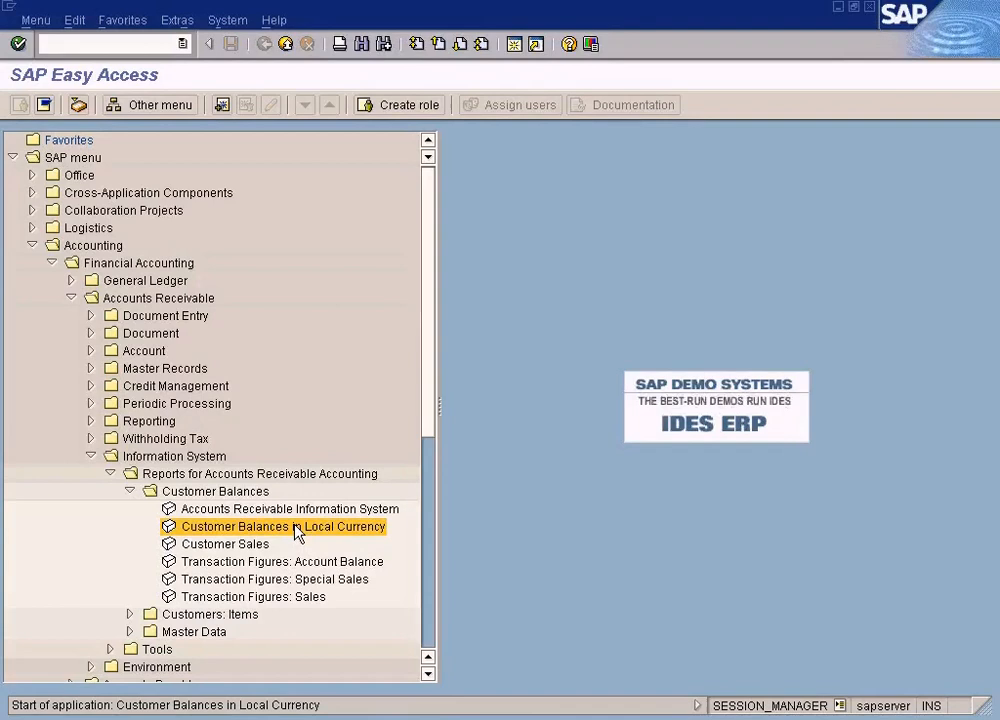
{"action": "double_click", "coordinate": [284, 526]}
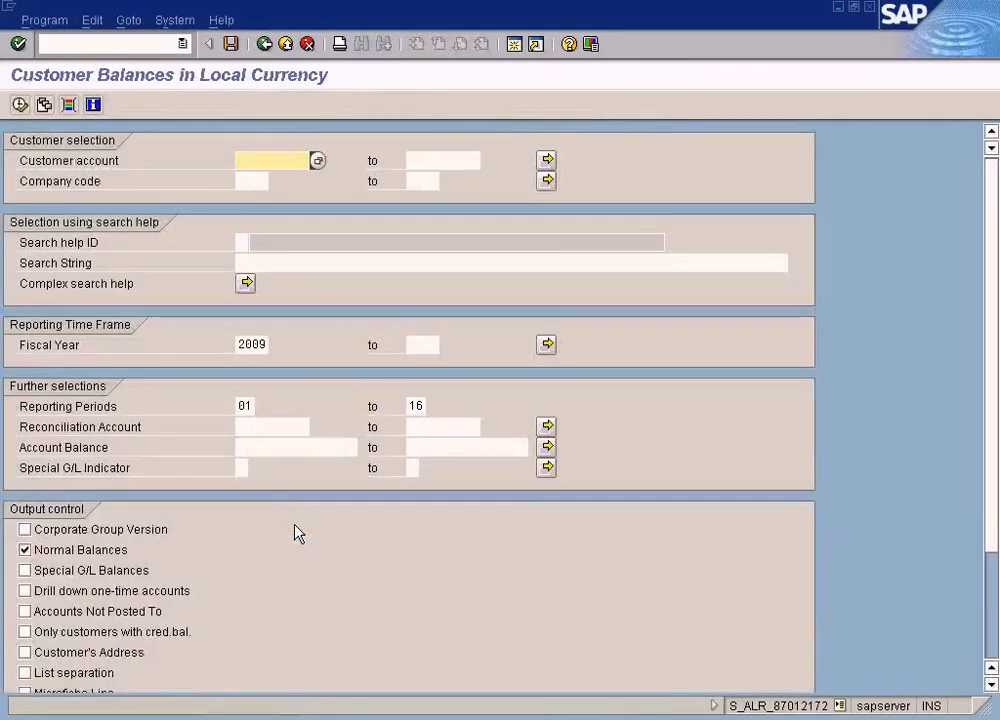
Step: Enter company code SUN and search its customer accounts via the Customer account lookup
{"action": "left_click", "coordinate": [252, 180]}
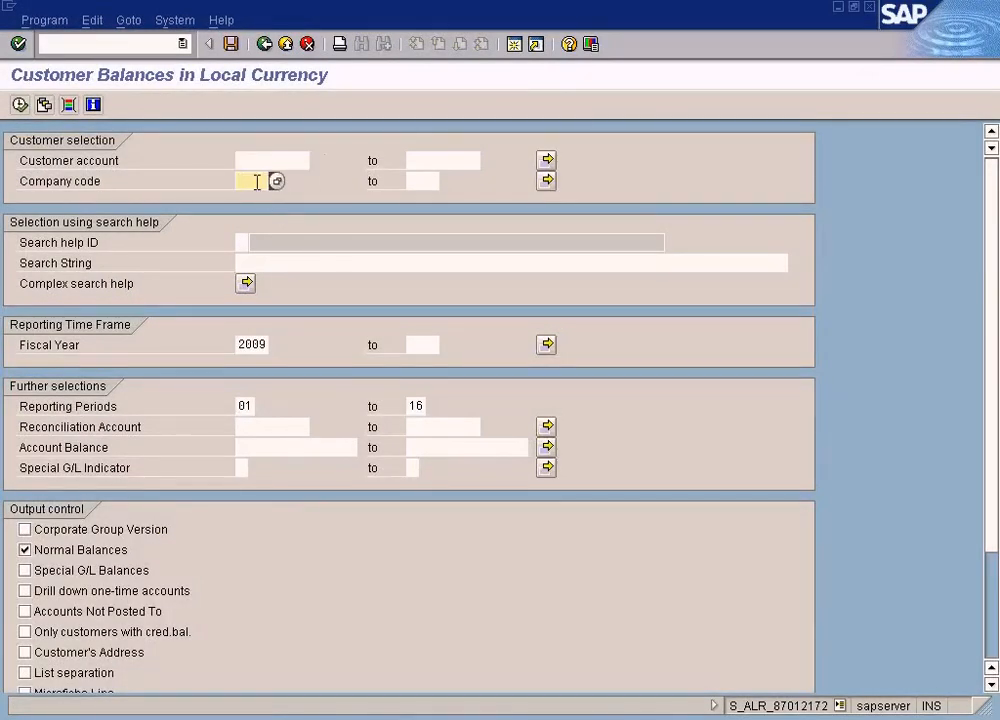
{"action": "type", "text": "sun"}
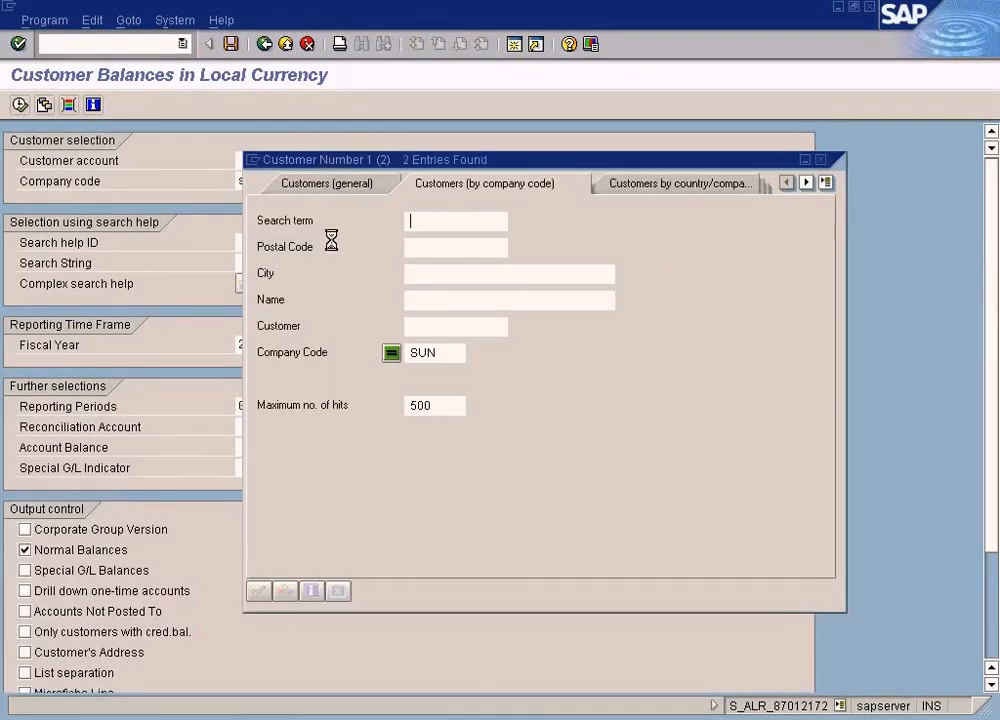
{"action": "left_click", "coordinate": [258, 592]}
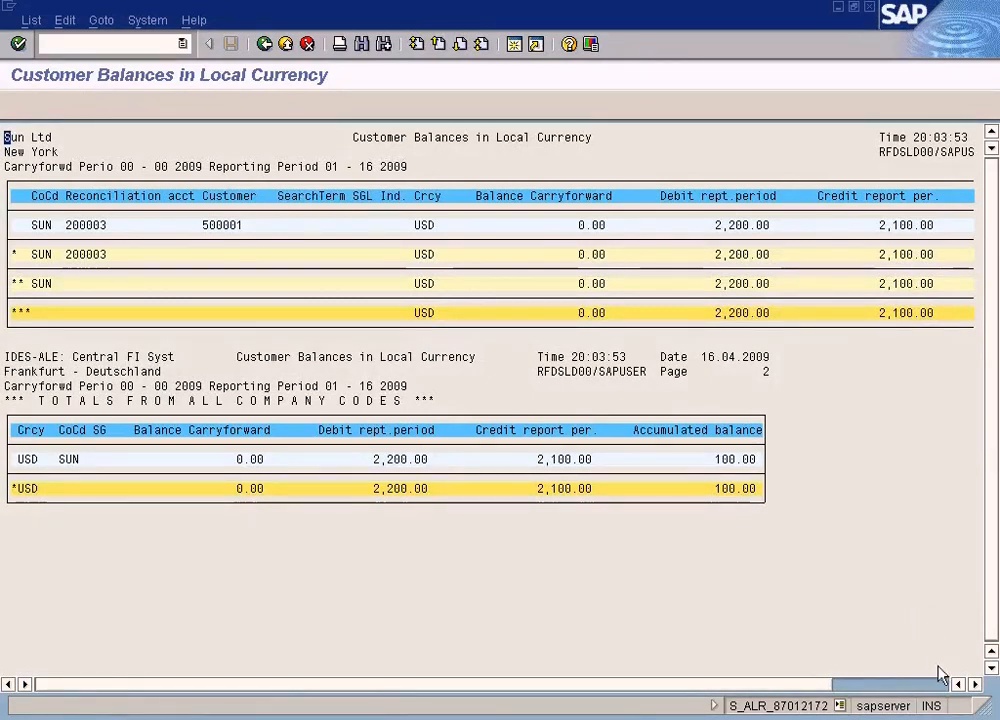
Step: Scroll the balances output right to the Accumulated balance column showing 100.00
{"action": "scroll", "scroll_direction": "right", "scroll_amount": 3}
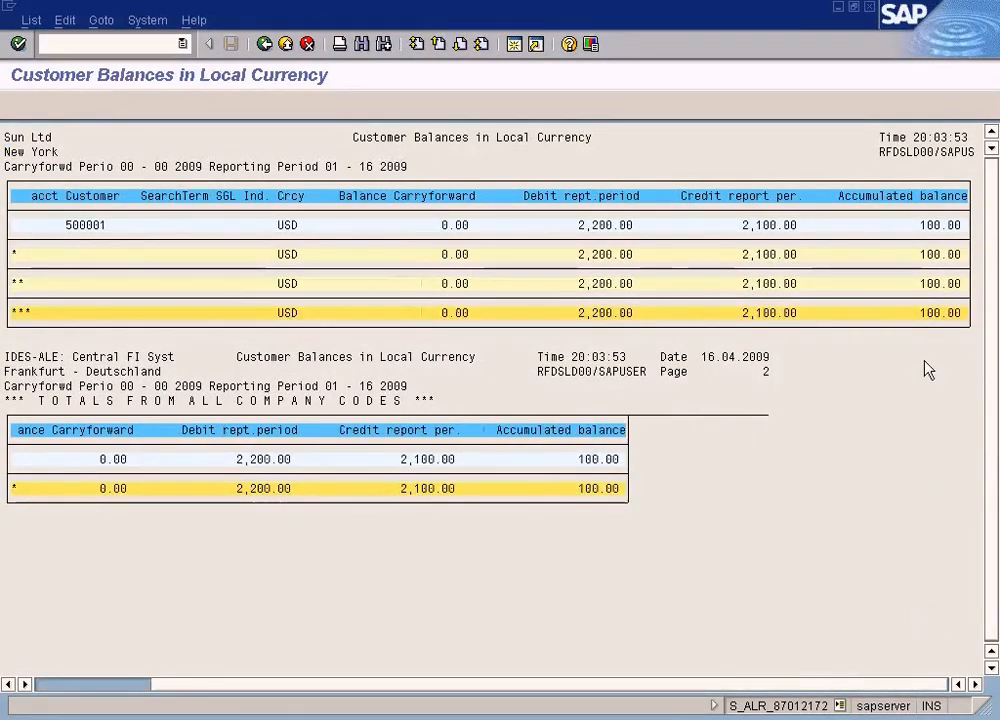
{"action": "mouse_move", "coordinate": [600, 236]}
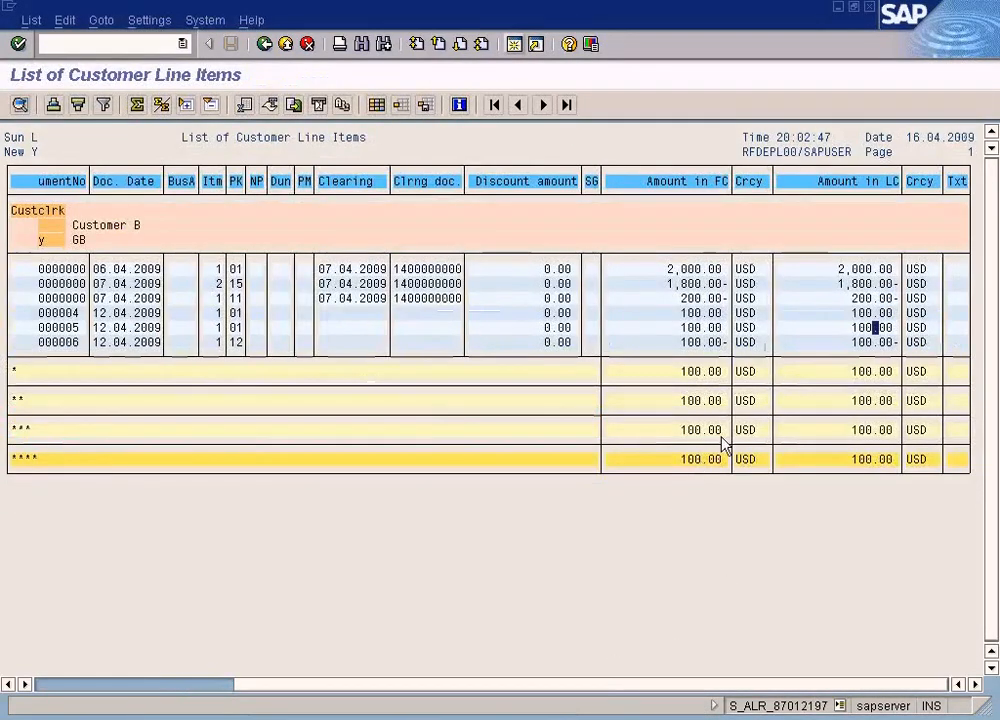
{"action": "mouse_move", "coordinate": [868, 296]}
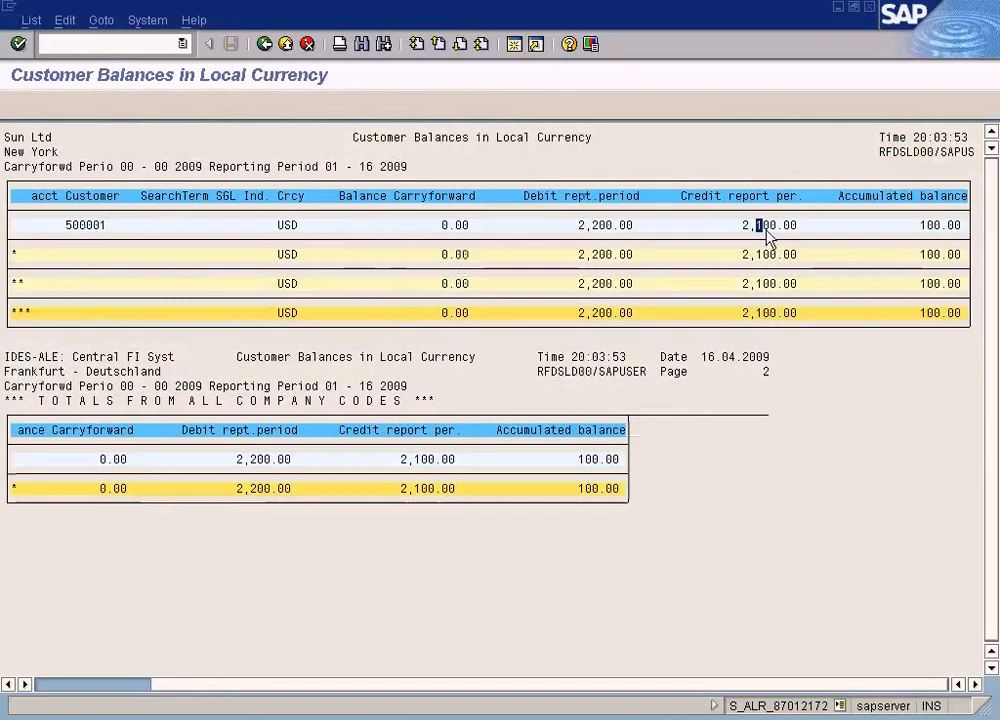
{"action": "mouse_move", "coordinate": [648, 244]}
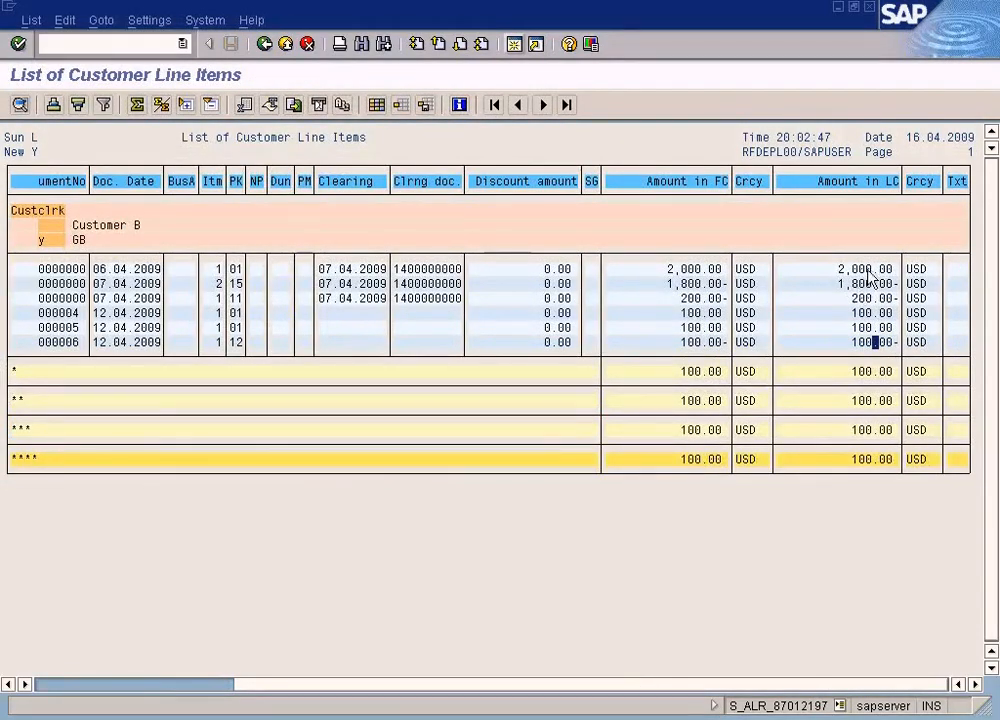
{"action": "mouse_move", "coordinate": [880, 370]}
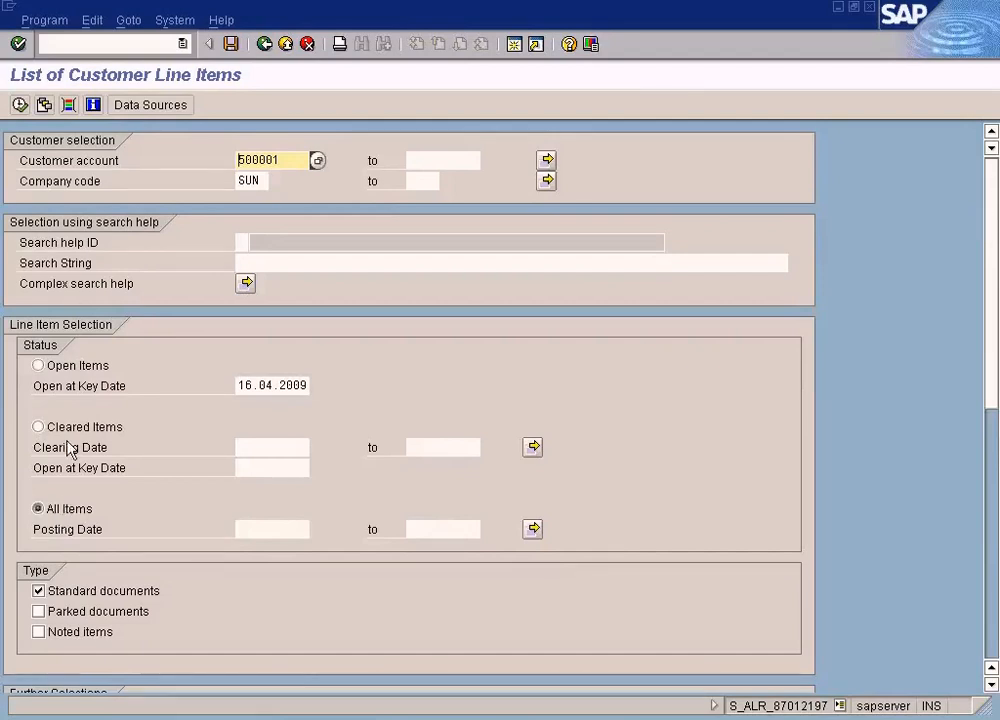
Step: Choose Open Items as the status for customer 500001's line items report
{"action": "left_click", "coordinate": [38, 364]}
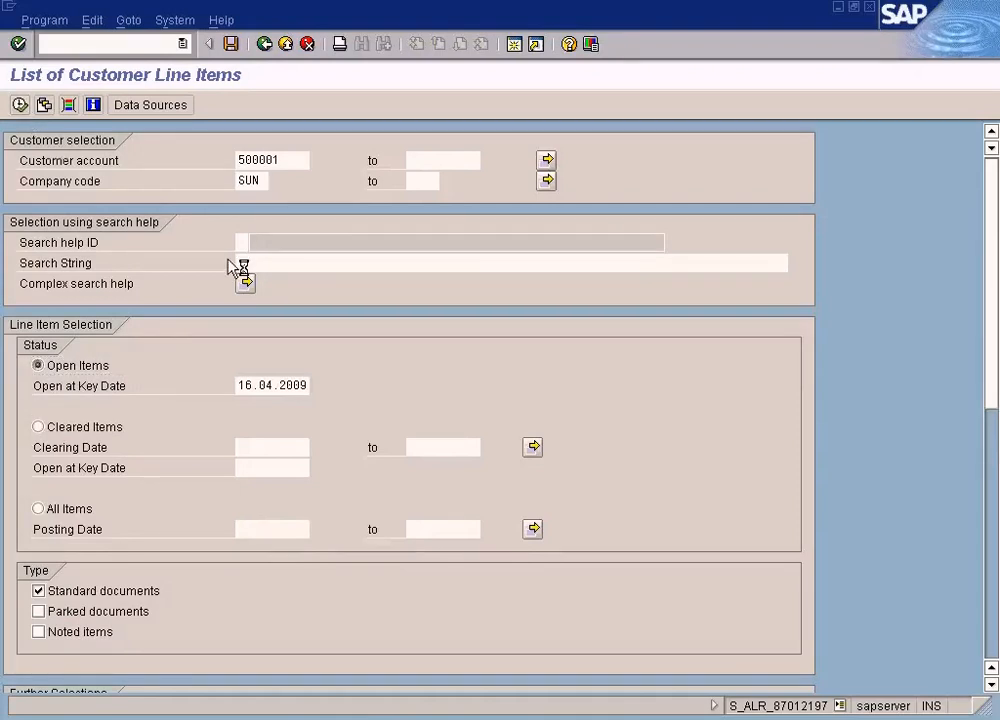
{"action": "mouse_move", "coordinate": [248, 256]}
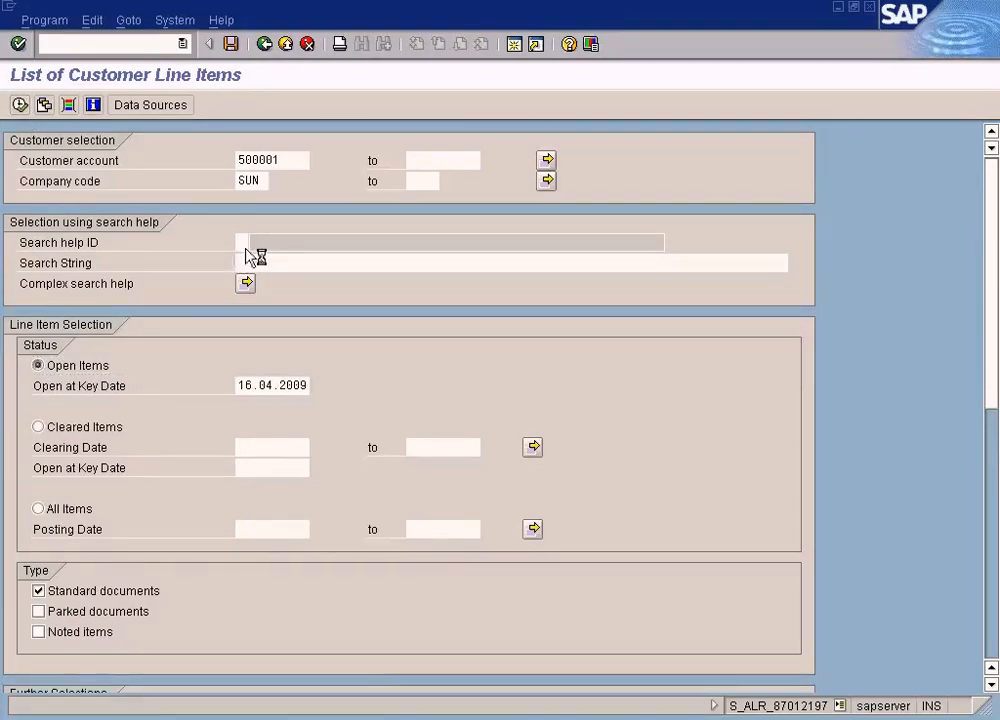
{"action": "left_click", "coordinate": [20, 104]}
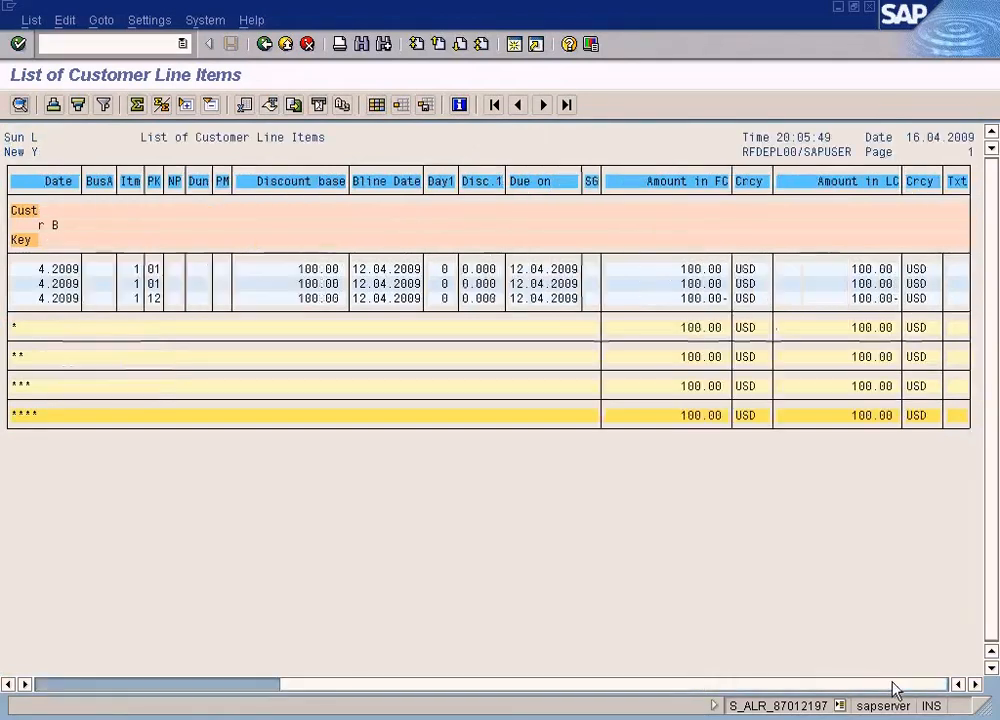
{"action": "mouse_move", "coordinate": [890, 300]}
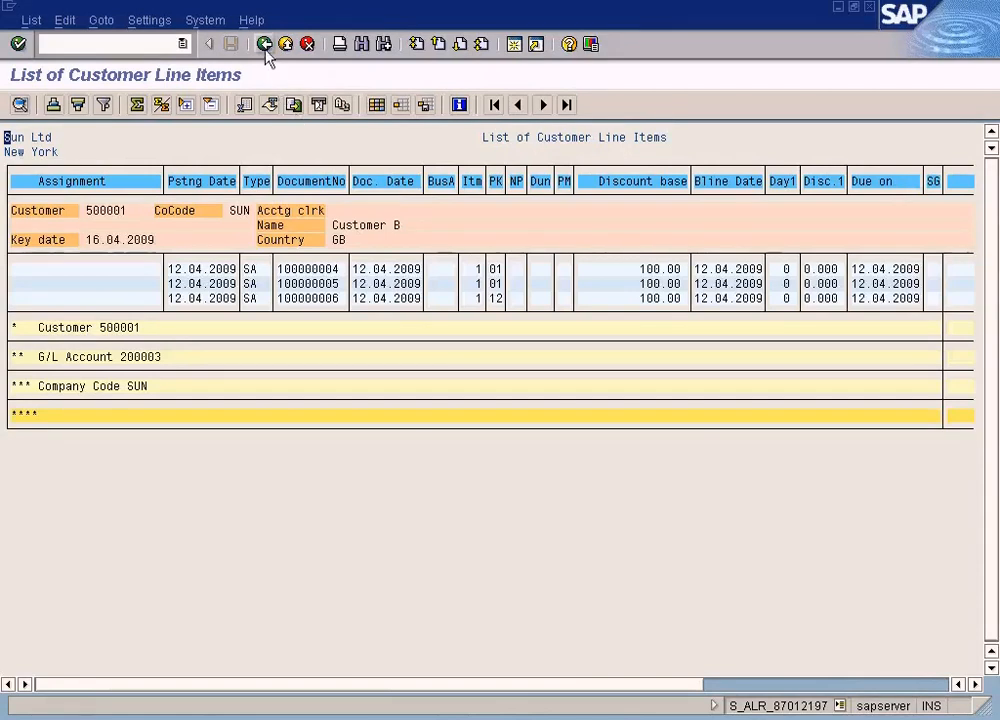
{"action": "left_click", "coordinate": [208, 44]}
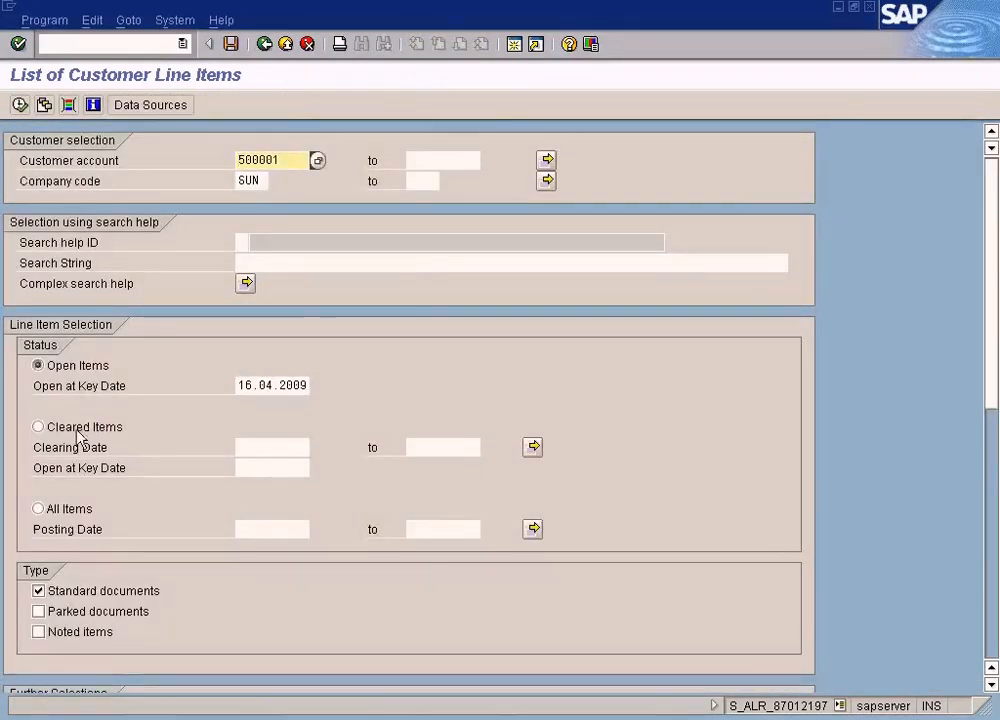